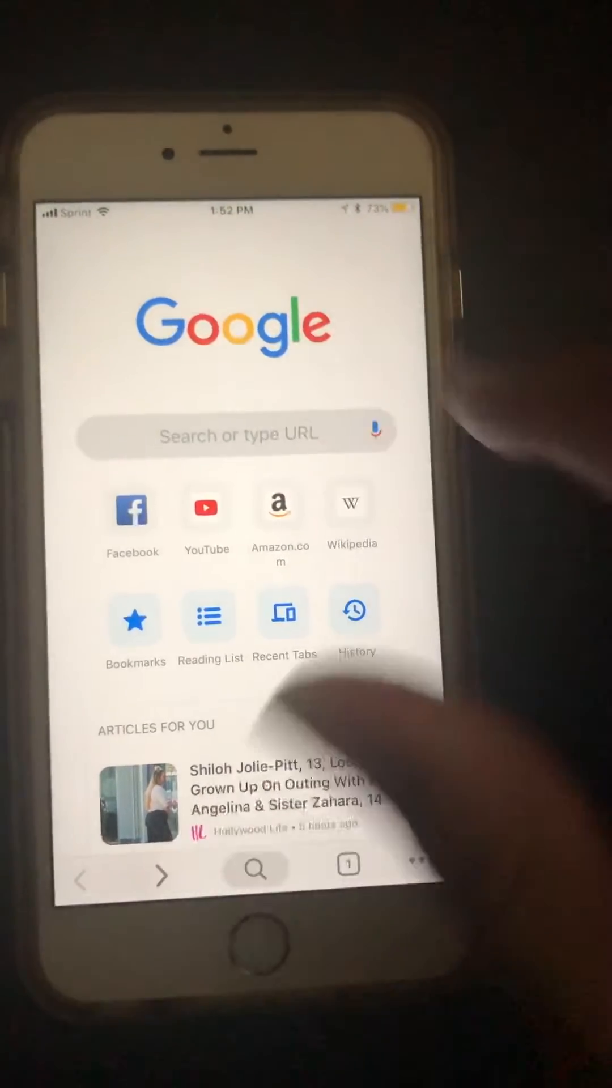
# Load images.google.com from the new tab page's address bar.
pyautogui.click(235, 433)
pyautogui.write('images.google.com')
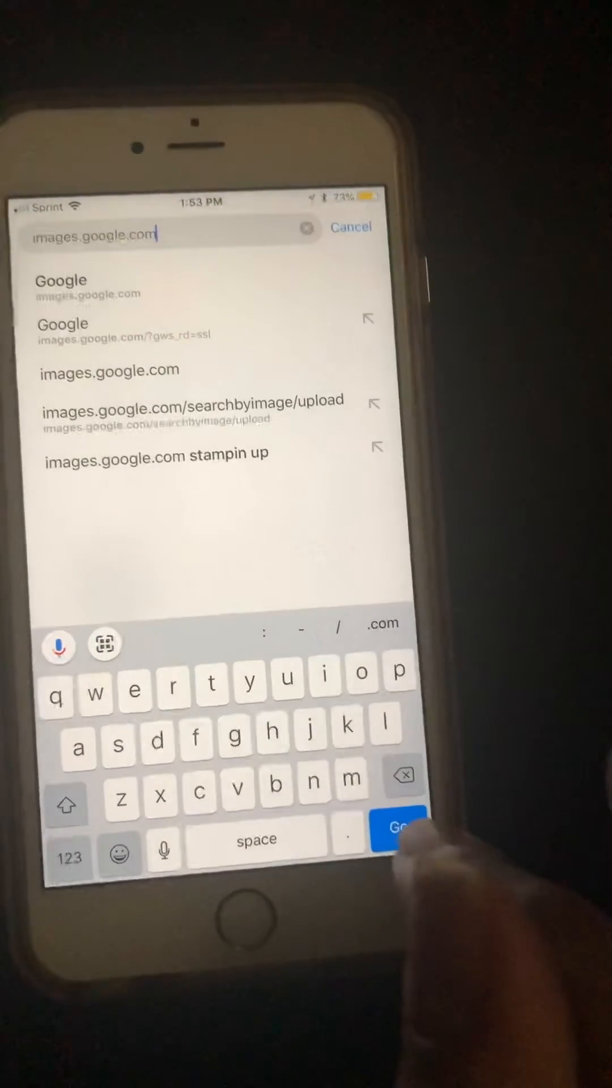
pyautogui.click(399, 828)
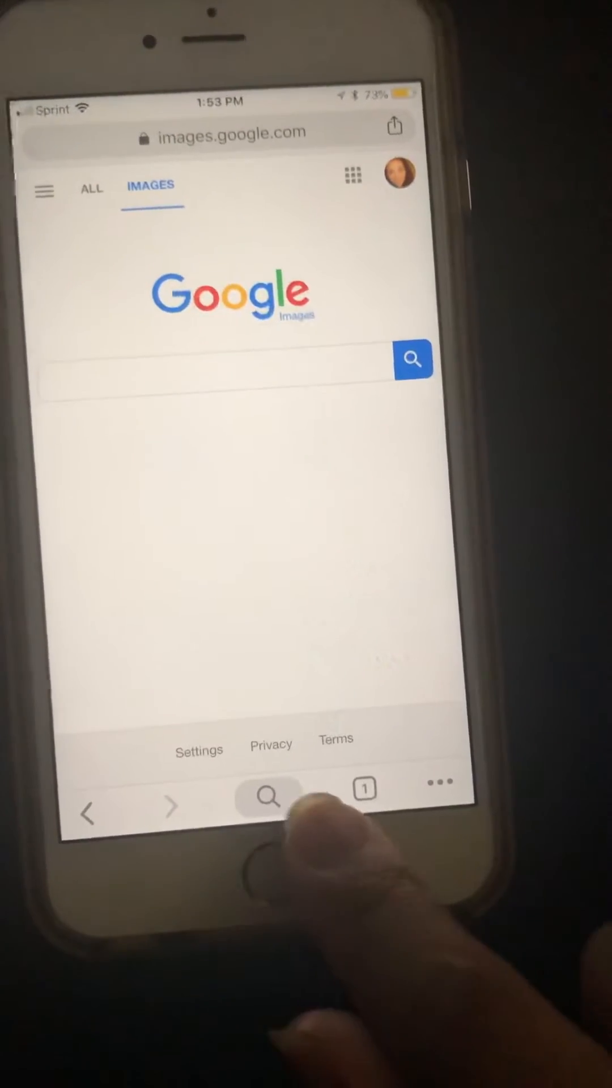
pyautogui.click(223, 132)
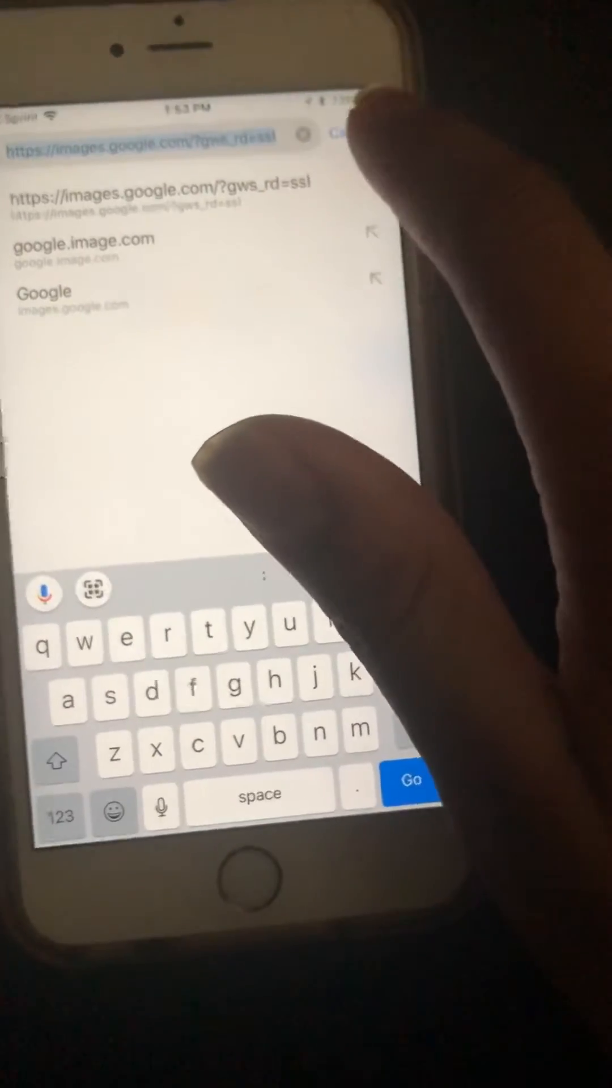
pyautogui.click(409, 779)
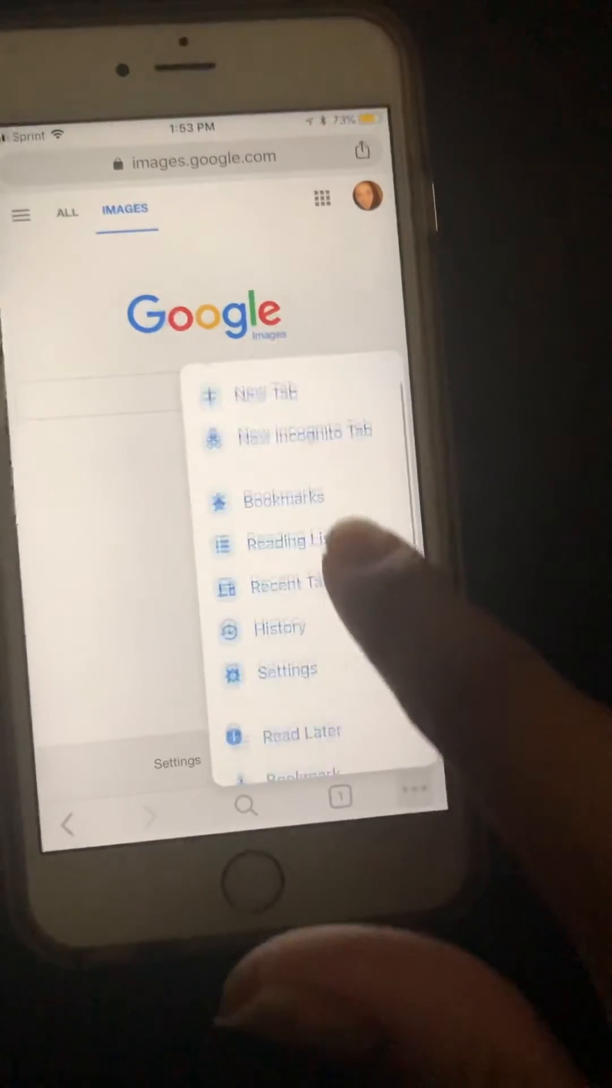
# Scroll the Chrome menu down to the Request Desktop Site option.
pyautogui.scroll(-3)
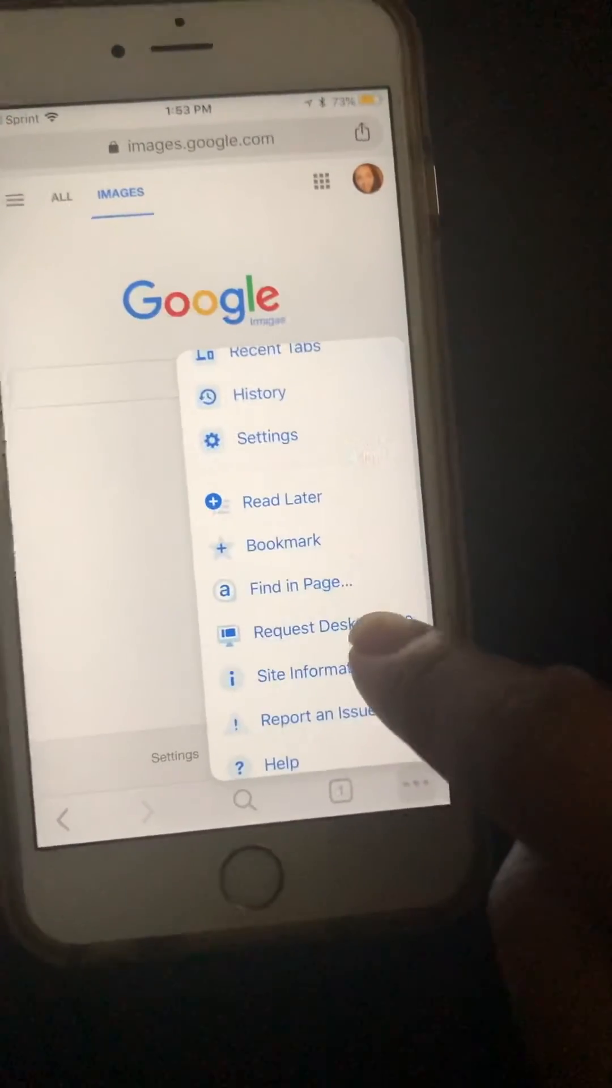